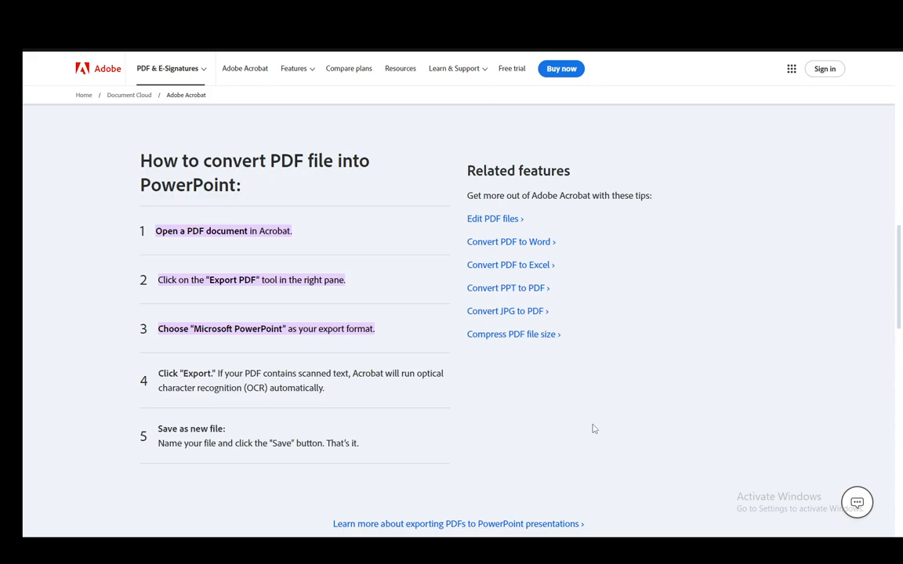
{"action": "mouse_move", "coordinate": [580, 392]}
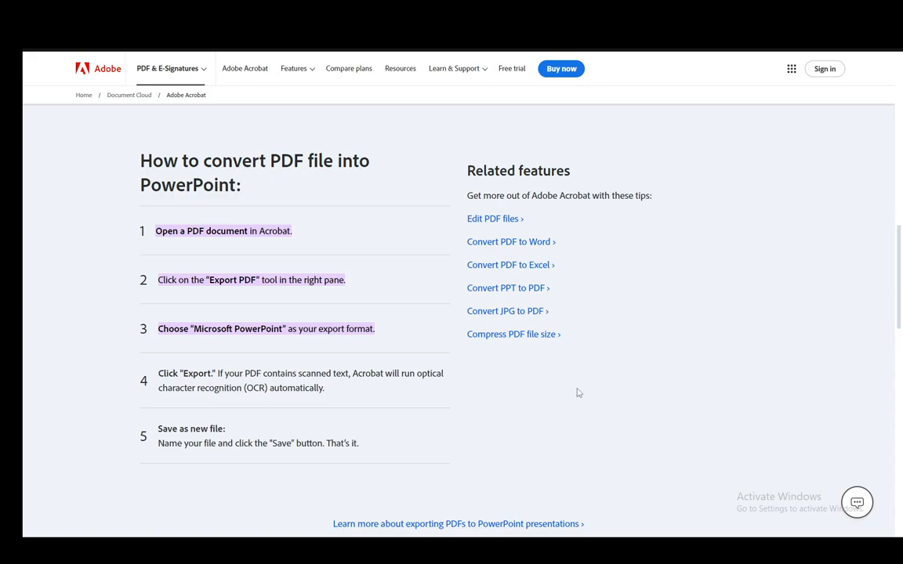